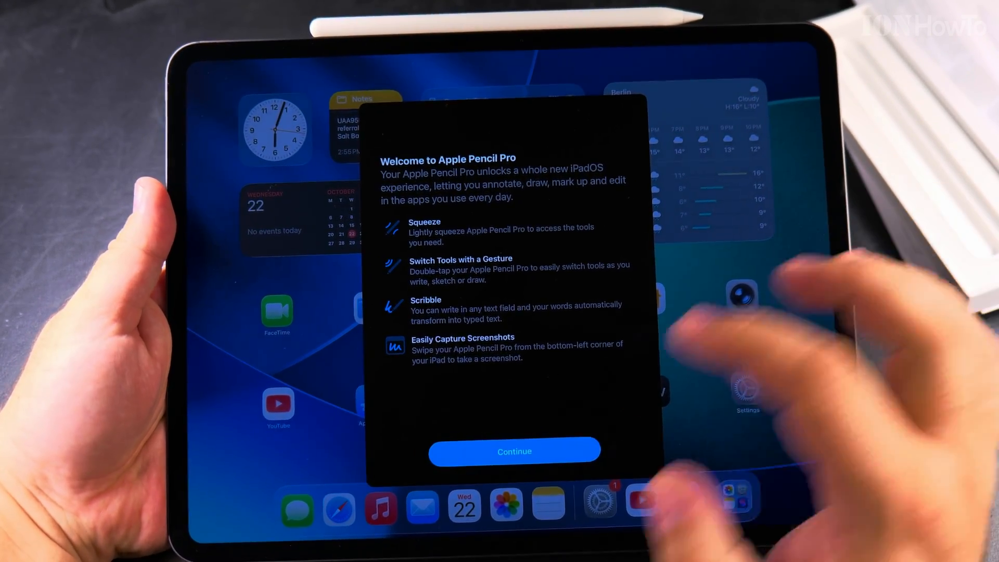
# Step: Continue past the Apple Pencil Pro welcome so the squeeze demo shows the tool palette
pyautogui.click(513, 451)
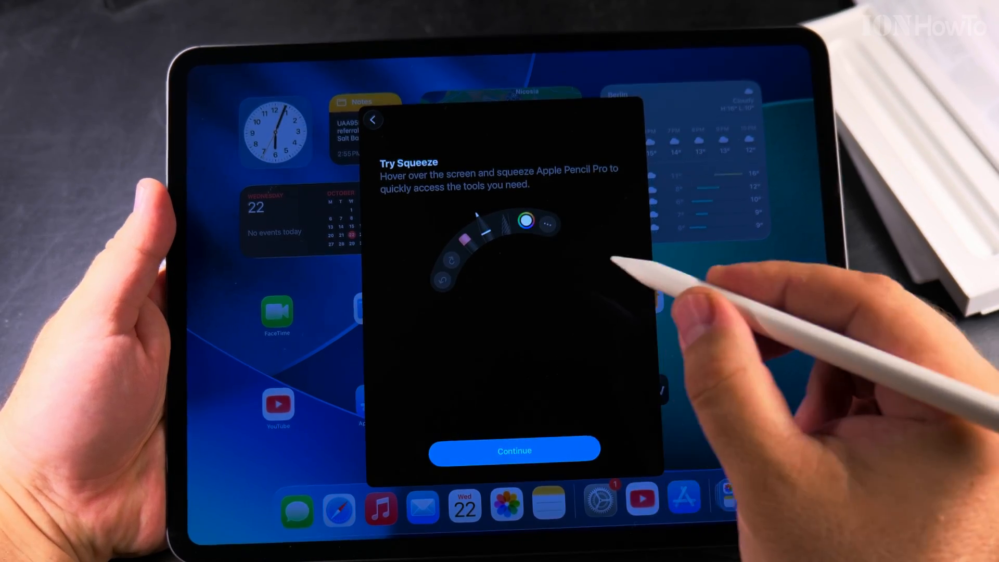
# Step: Handwrite 'Ionhowto' in the Try Scribble box so it becomes typed text, then continue
pyautogui.click(513, 451)
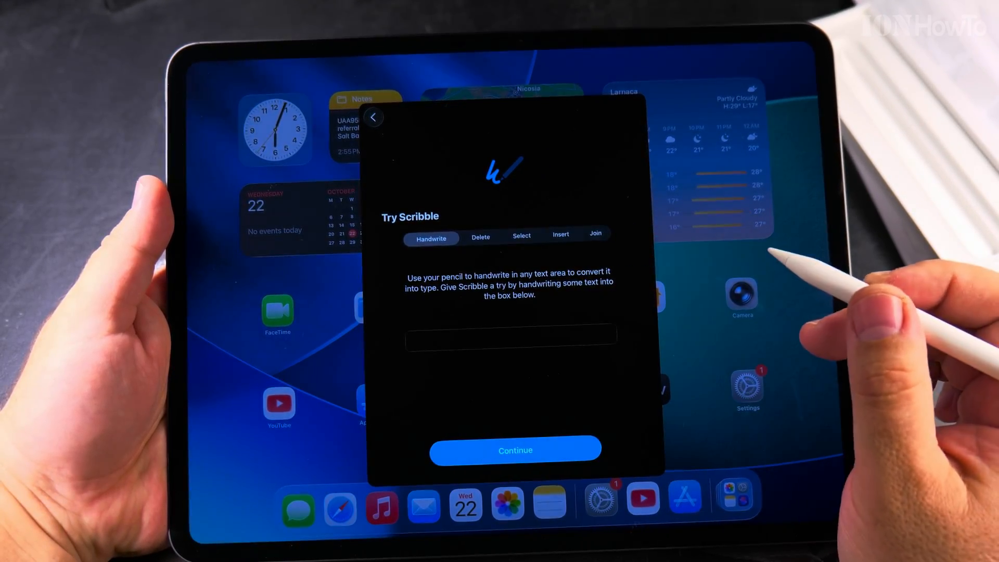
pyautogui.write('Try writing a few')
pyautogui.write('Ionhowto')
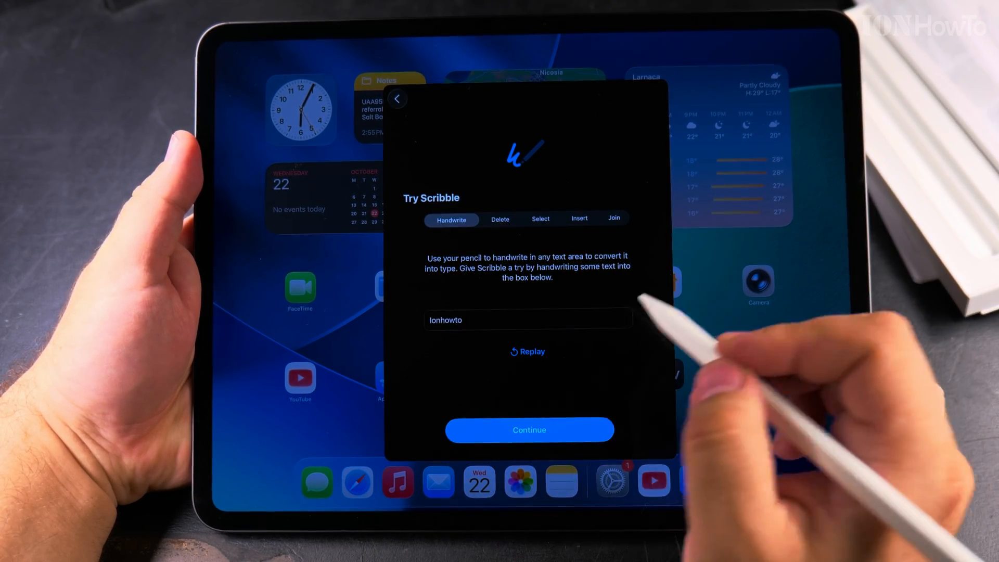
pyautogui.click(529, 430)
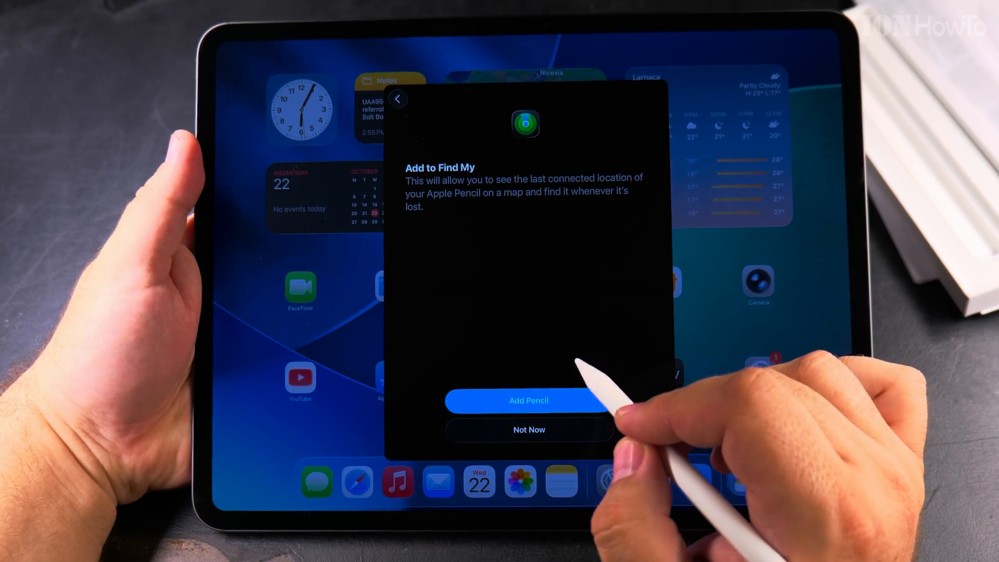
# Step: Add the Apple Pencil Pro to Find My and finish with Done, returning to the Home Screen
pyautogui.click(528, 400)
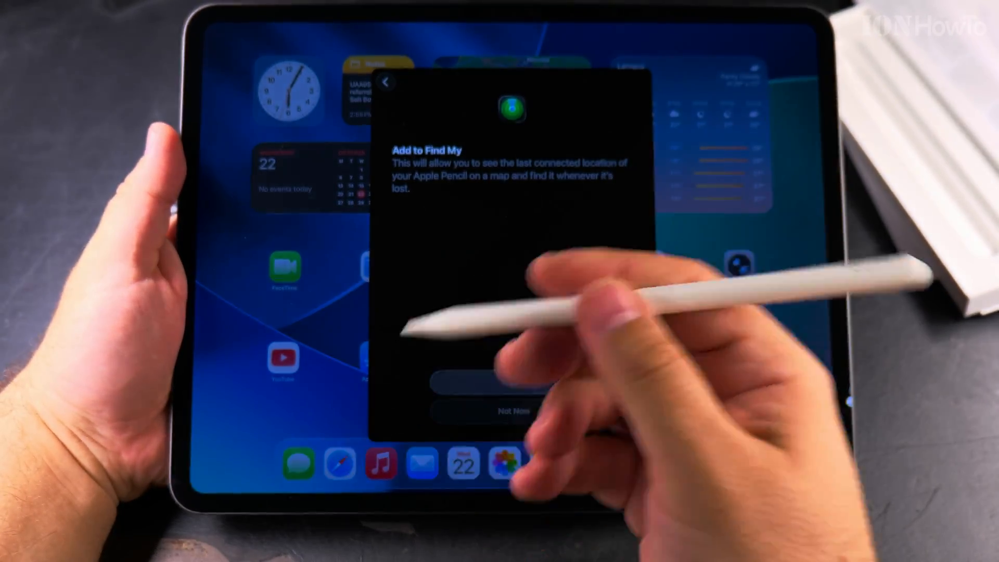
pyautogui.click(513, 381)
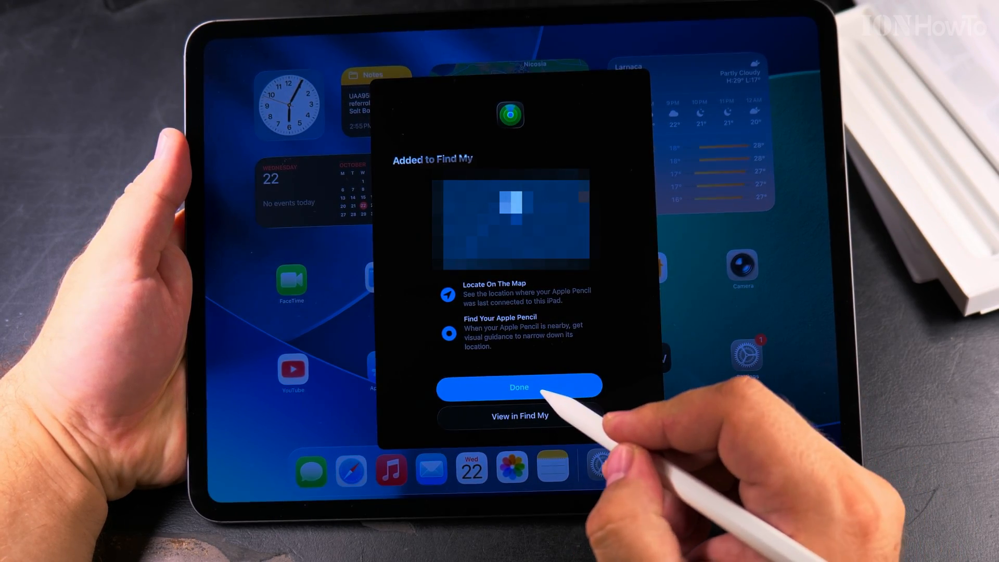
pyautogui.click(518, 387)
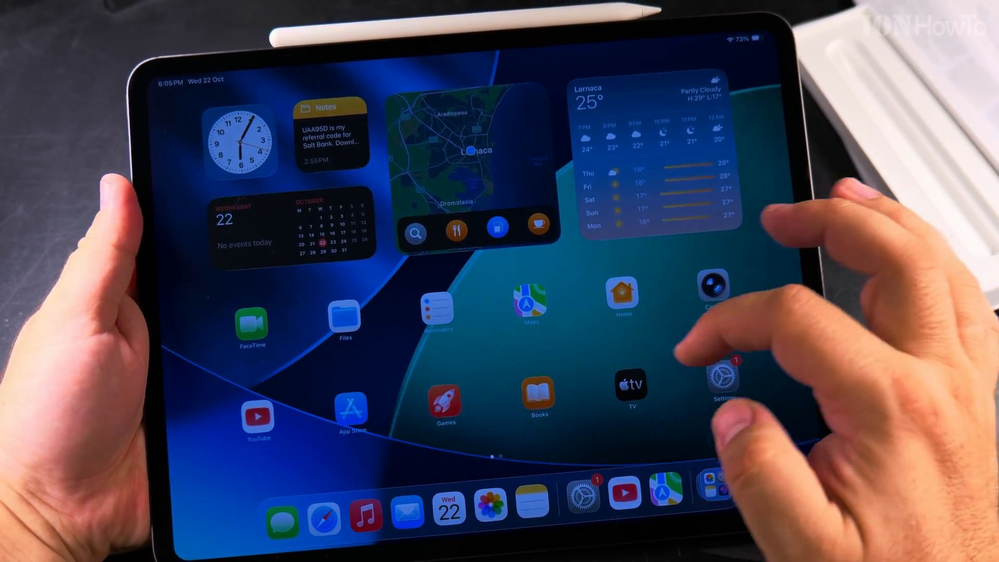
# Step: Review the Apple Pencil settings page with its actions, effects and Scribble option, then leave Settings
pyautogui.click(720, 376)
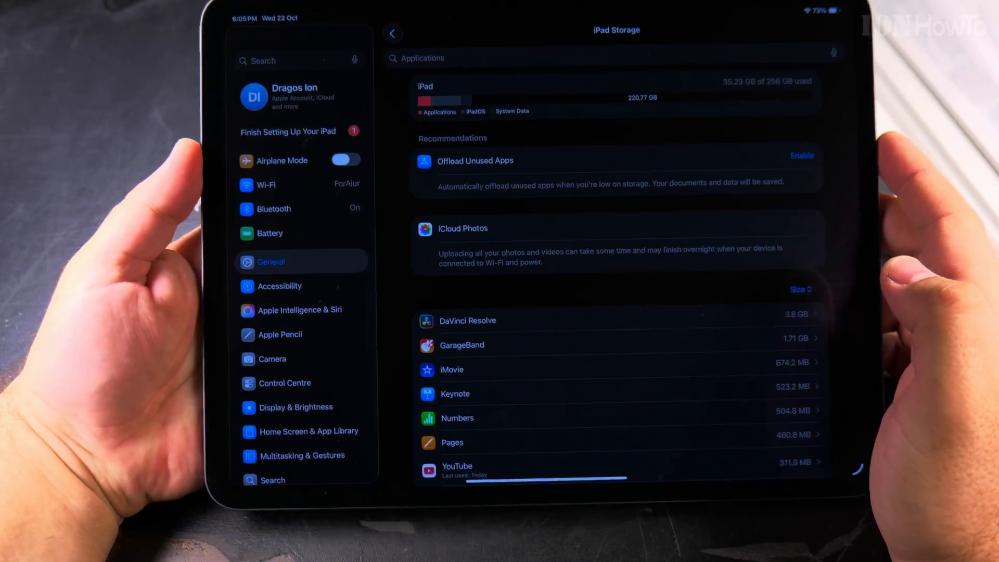
pyautogui.scroll(-3)
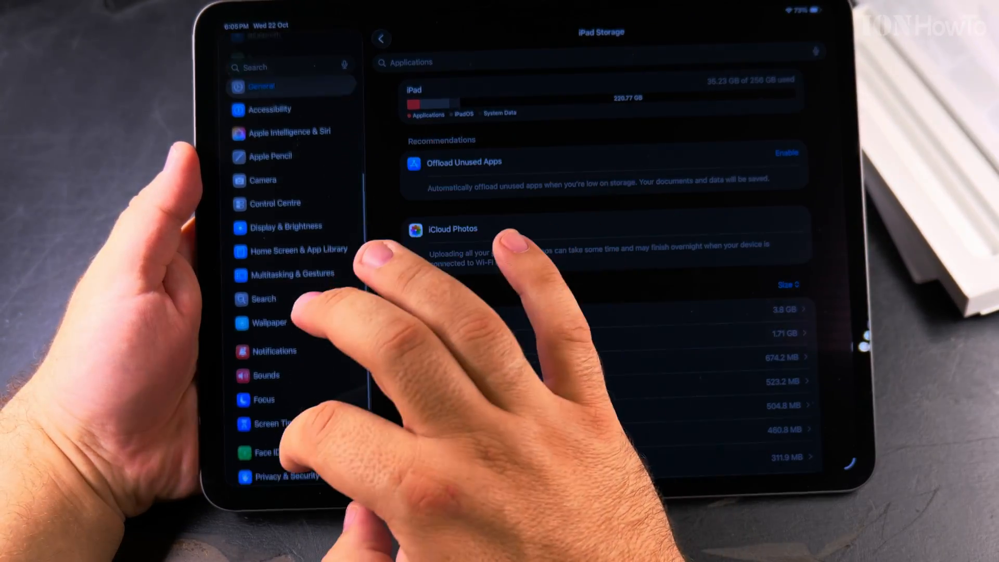
pyautogui.scroll(-3)
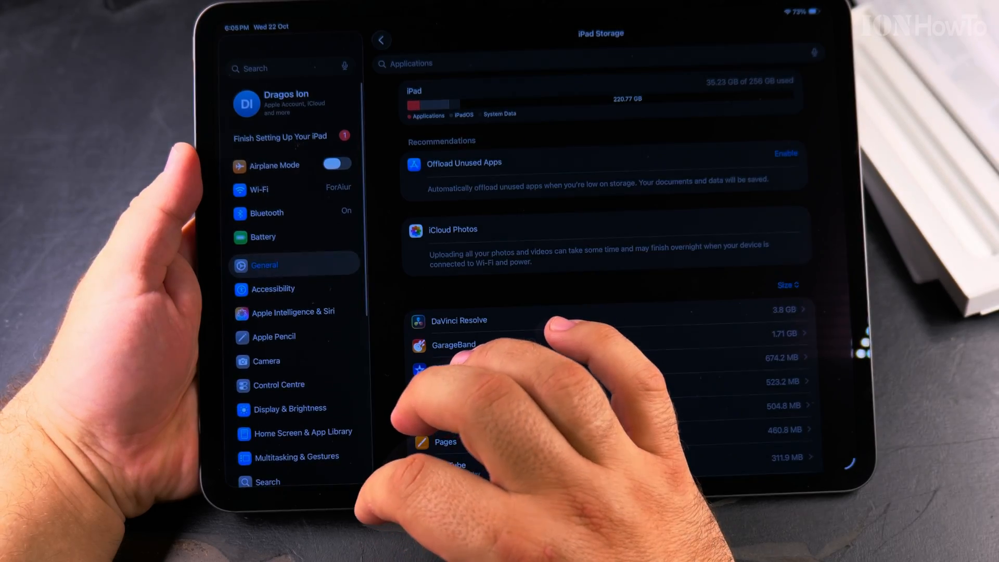
pyautogui.click(273, 336)
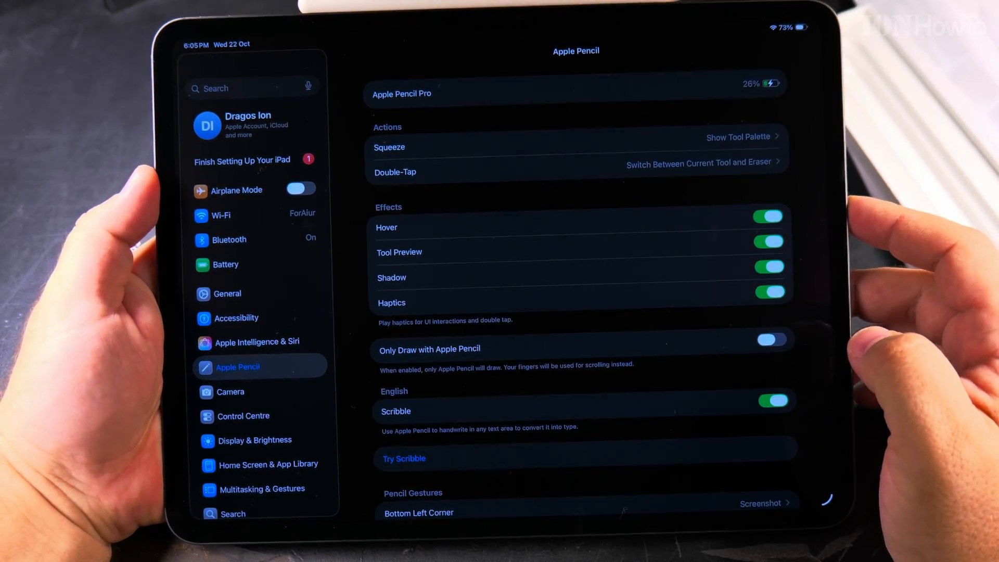
pyautogui.scroll(-3)
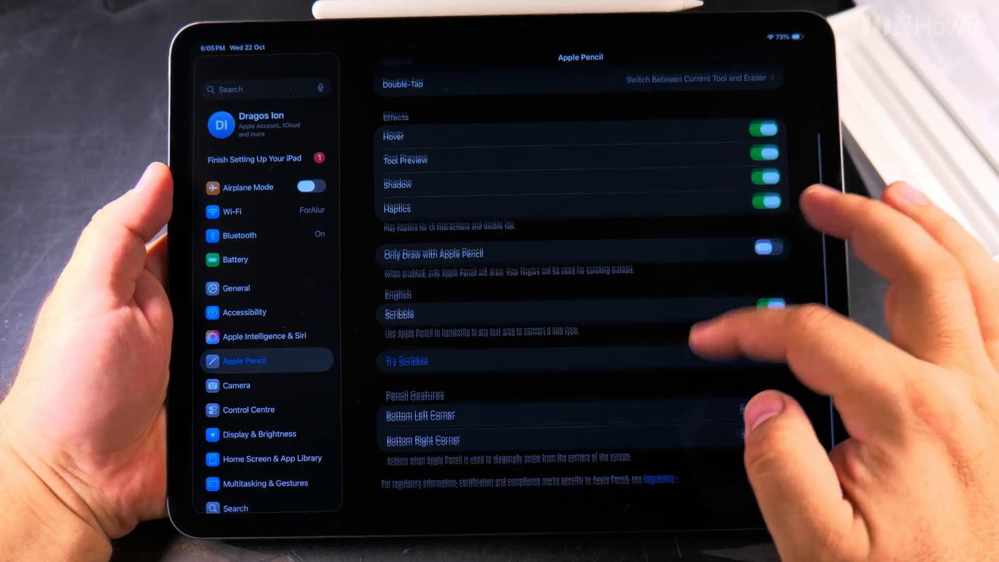
pyautogui.press('home')
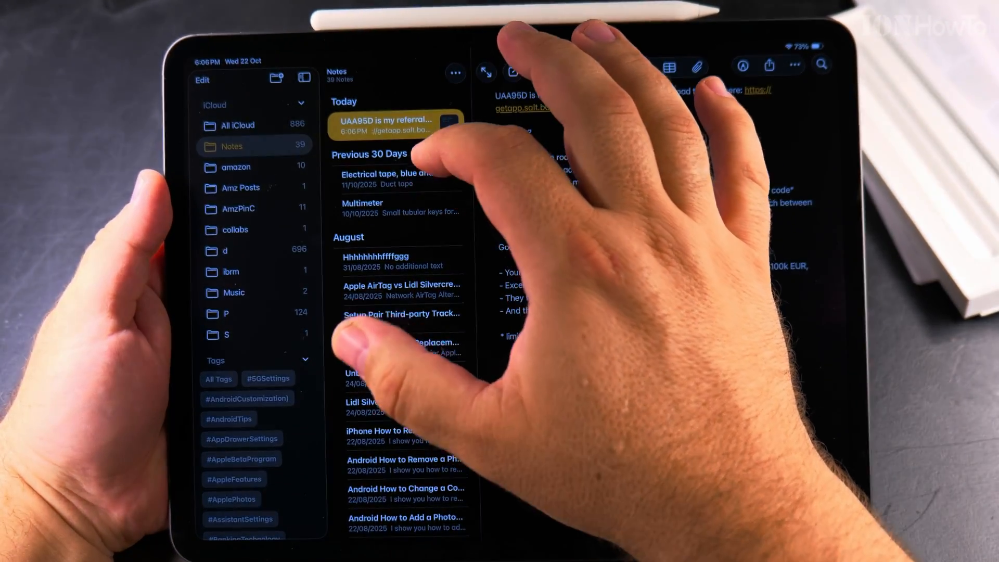
# Step: View the August test note made of repeated letters
pyautogui.click(398, 260)
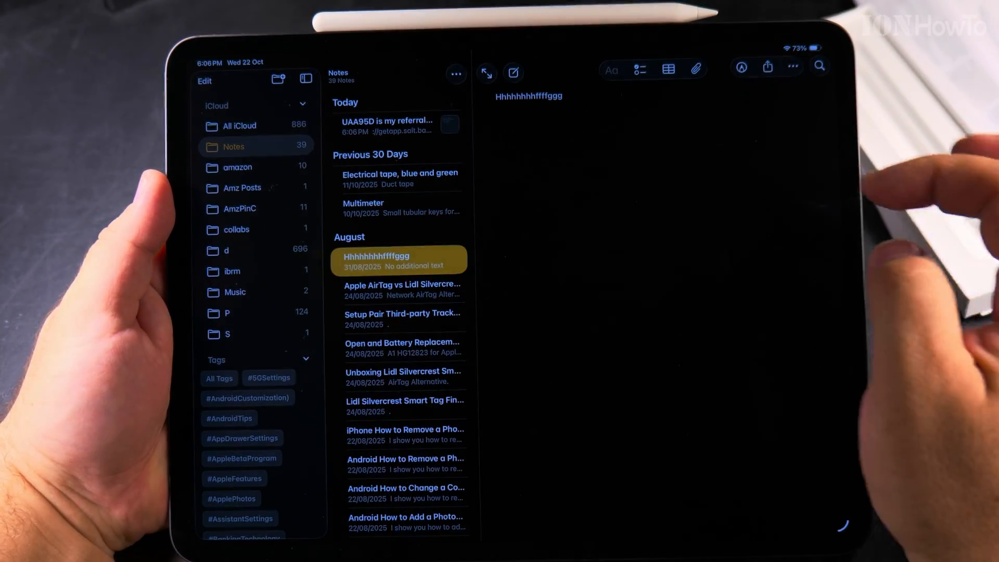
pyautogui.click(388, 125)
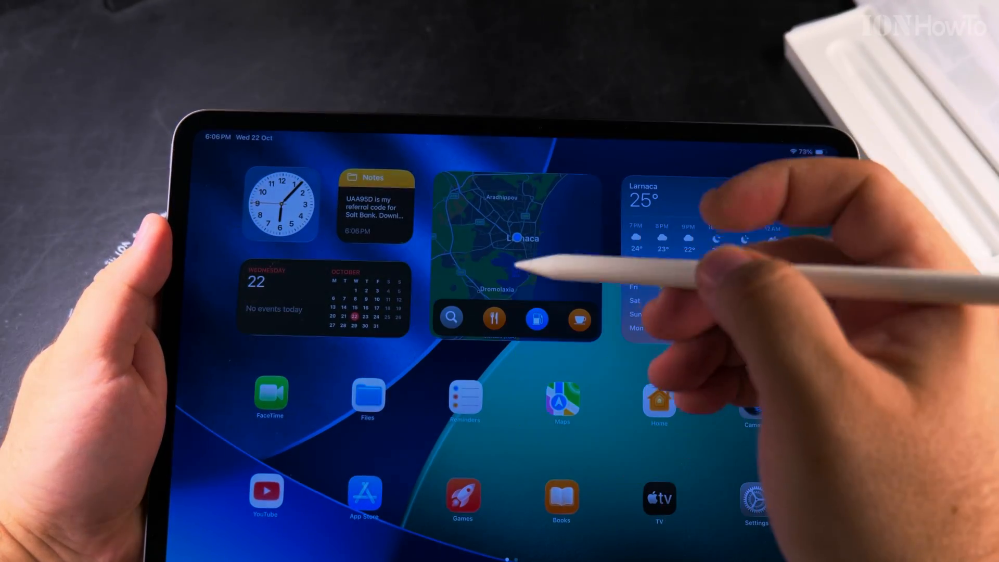
# Step: Swipe the Home Screen to find Freeform and reach the blue board with the hand-drawn curve
pyautogui.hscroll(-3)
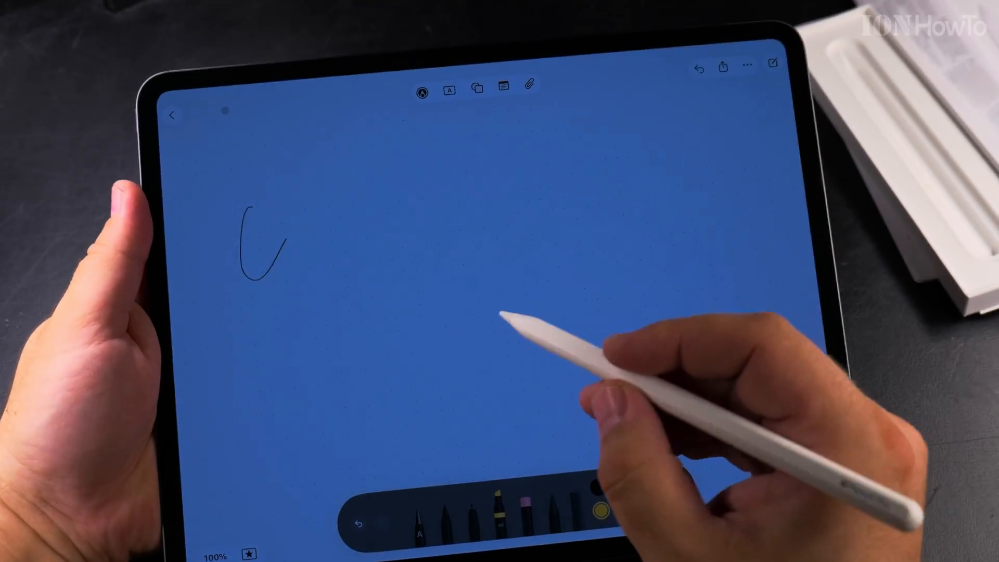
# Step: Draw a large red looping scribble with a marker, then pick another colour swatch
pyautogui.click(603, 498)
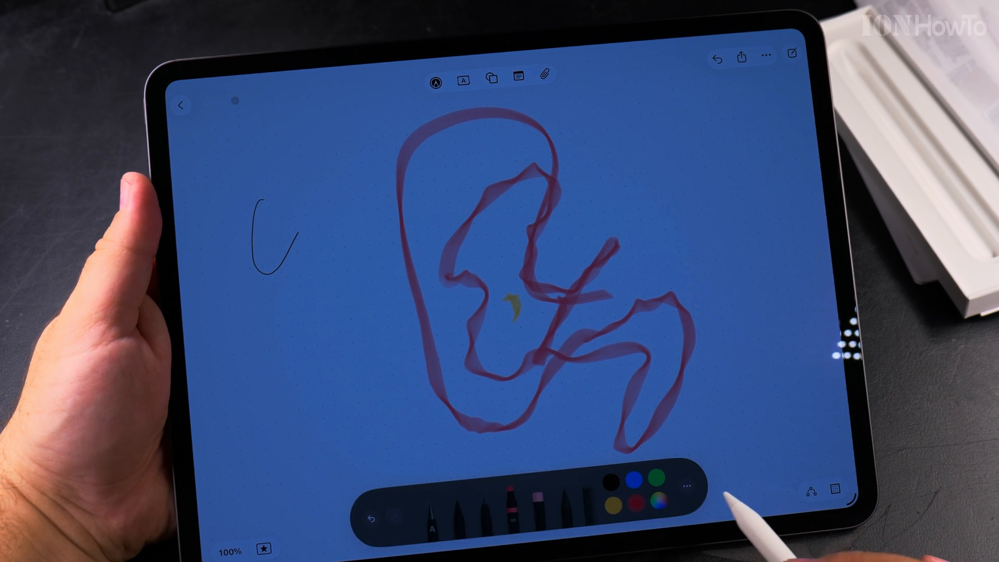
pyautogui.click(653, 483)
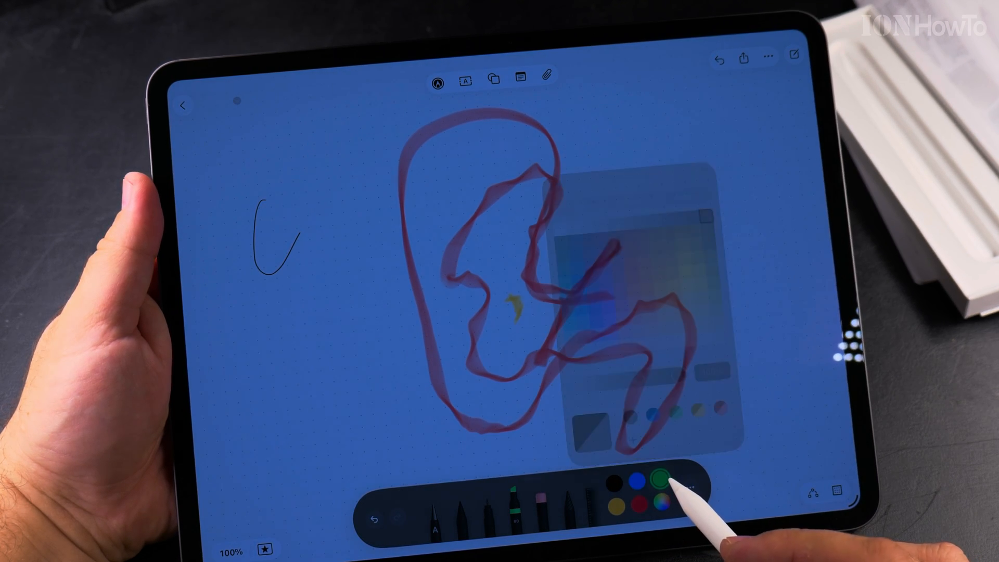